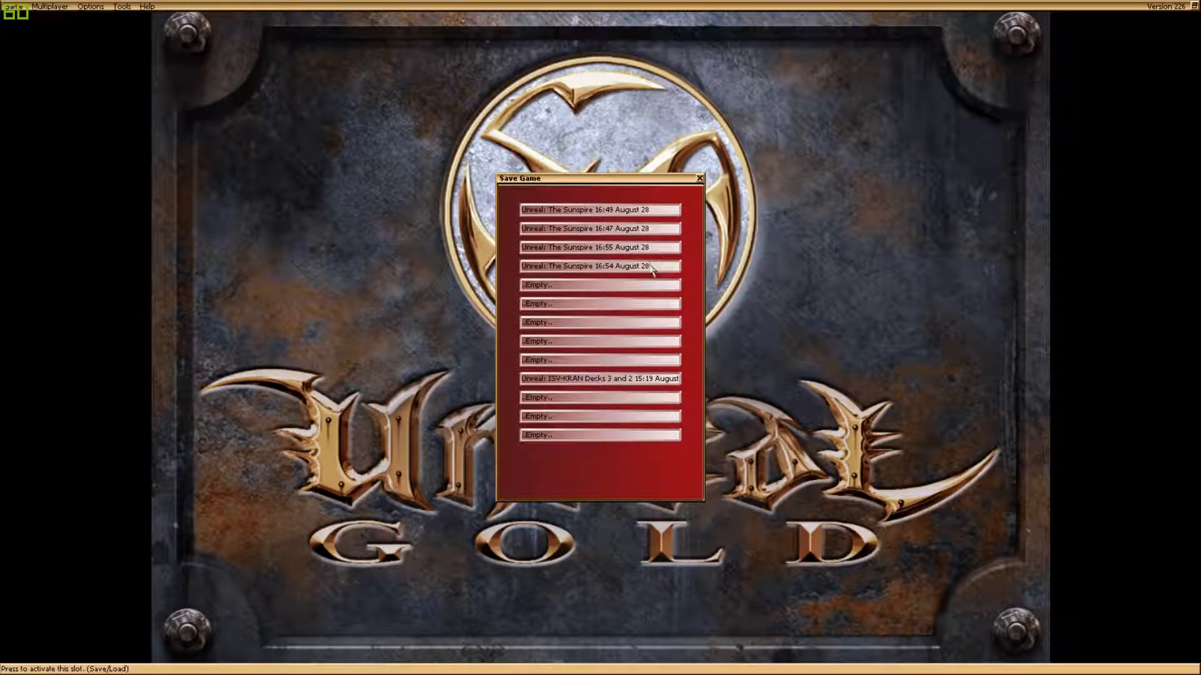
# Overwrite the existing Sunspire save slot and resume play in the level
pyautogui.click(600, 265)
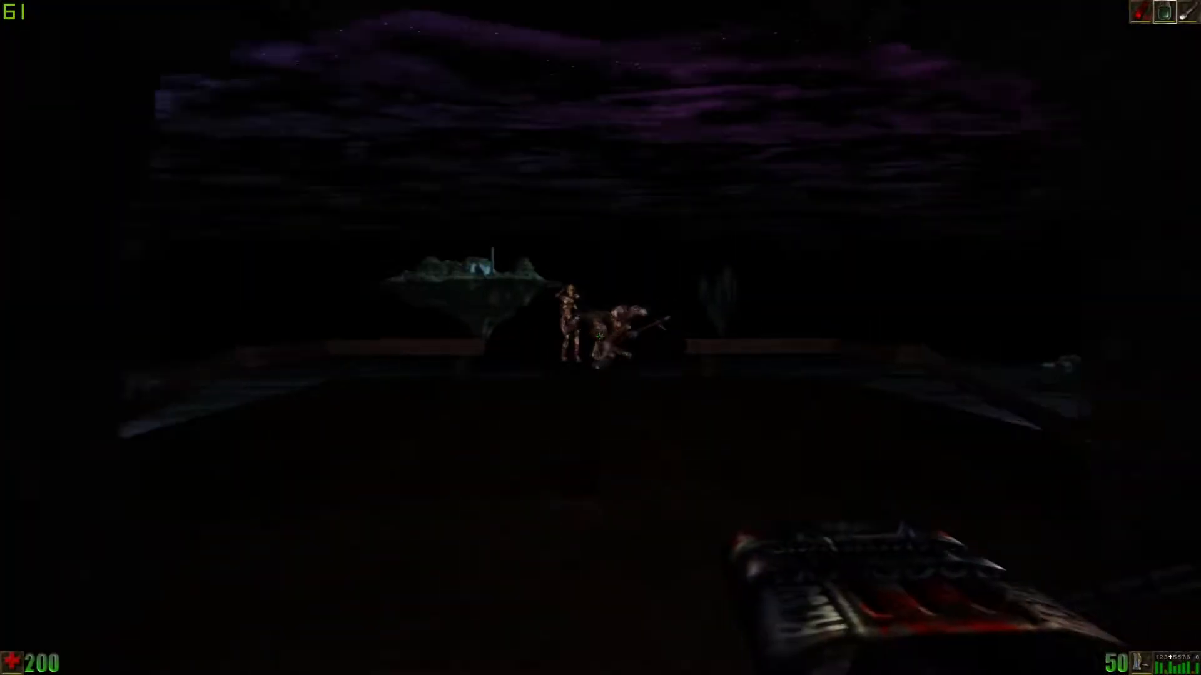
# Shoot the creatures on the ledge ahead and the distant one by the light
pyautogui.click(595, 339)
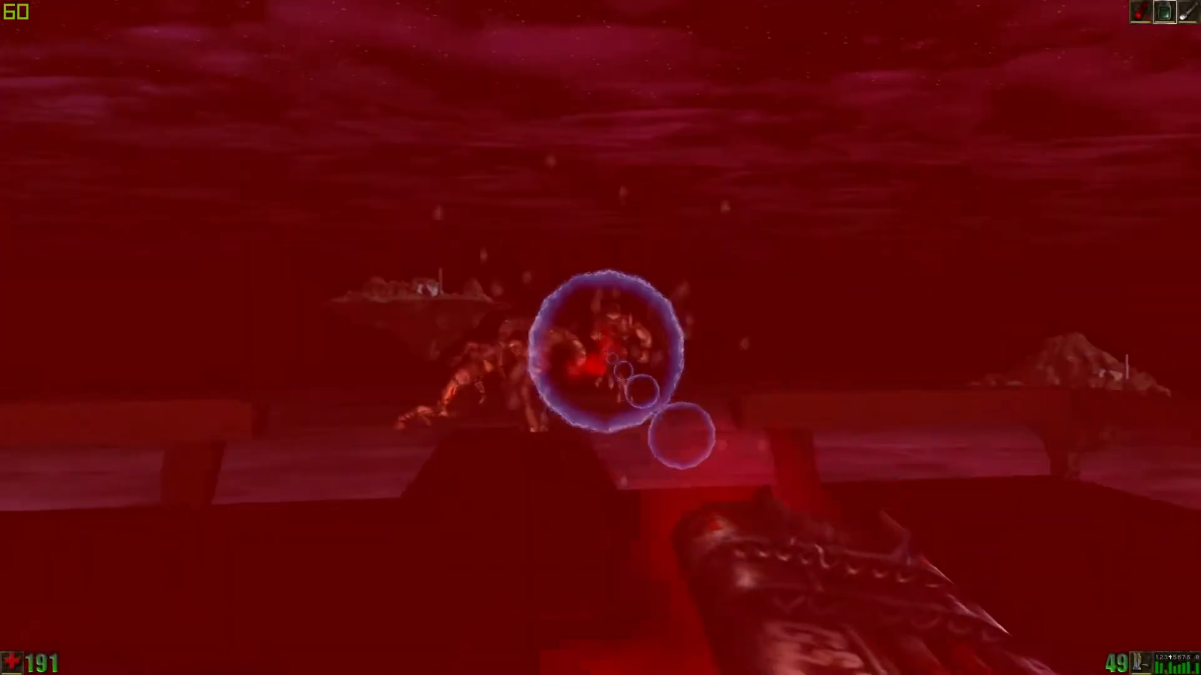
pyautogui.click(600, 337)
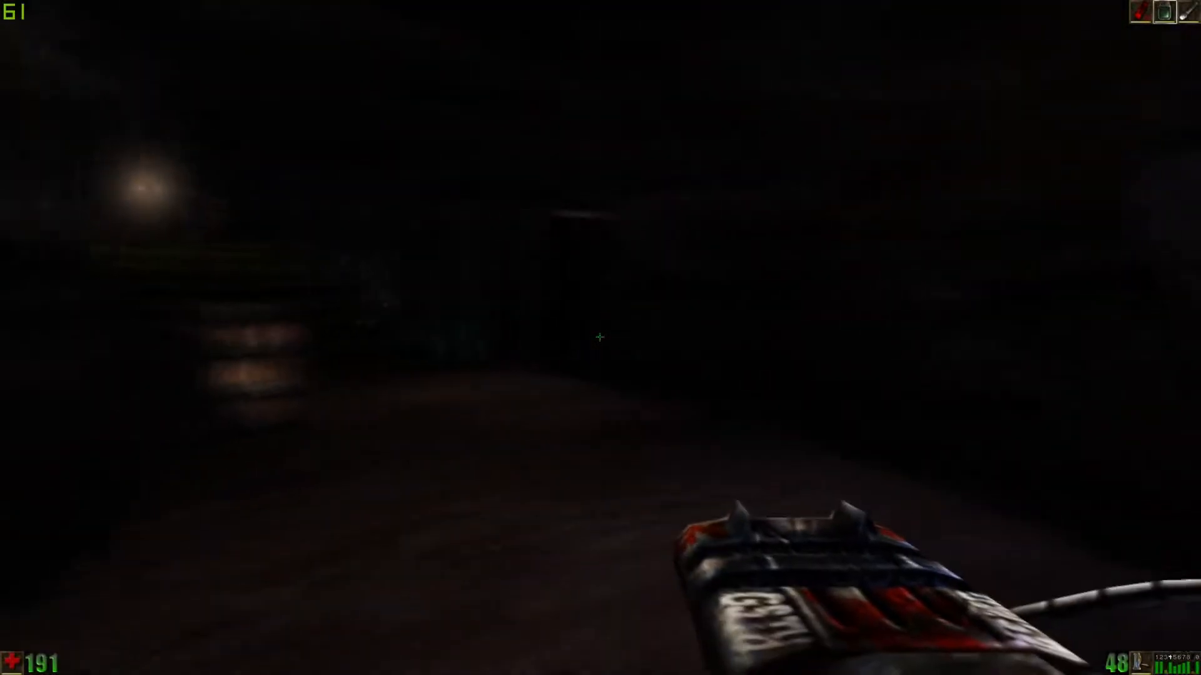
pyautogui.click(599, 337)
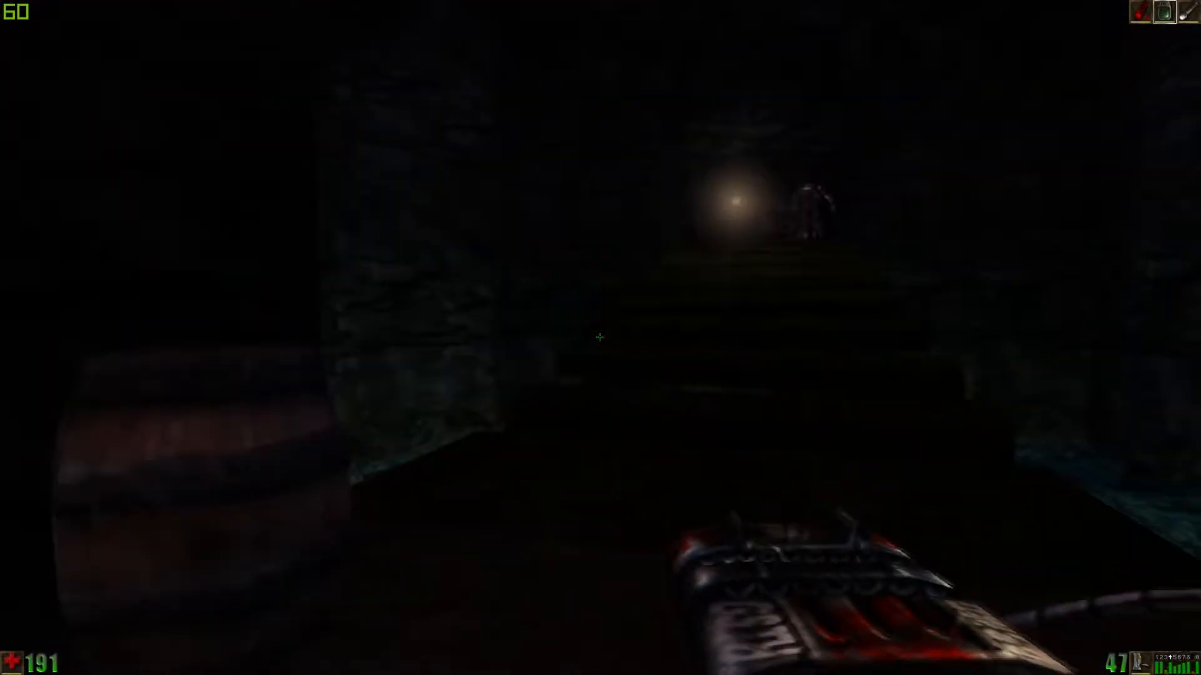
pyautogui.click(598, 338)
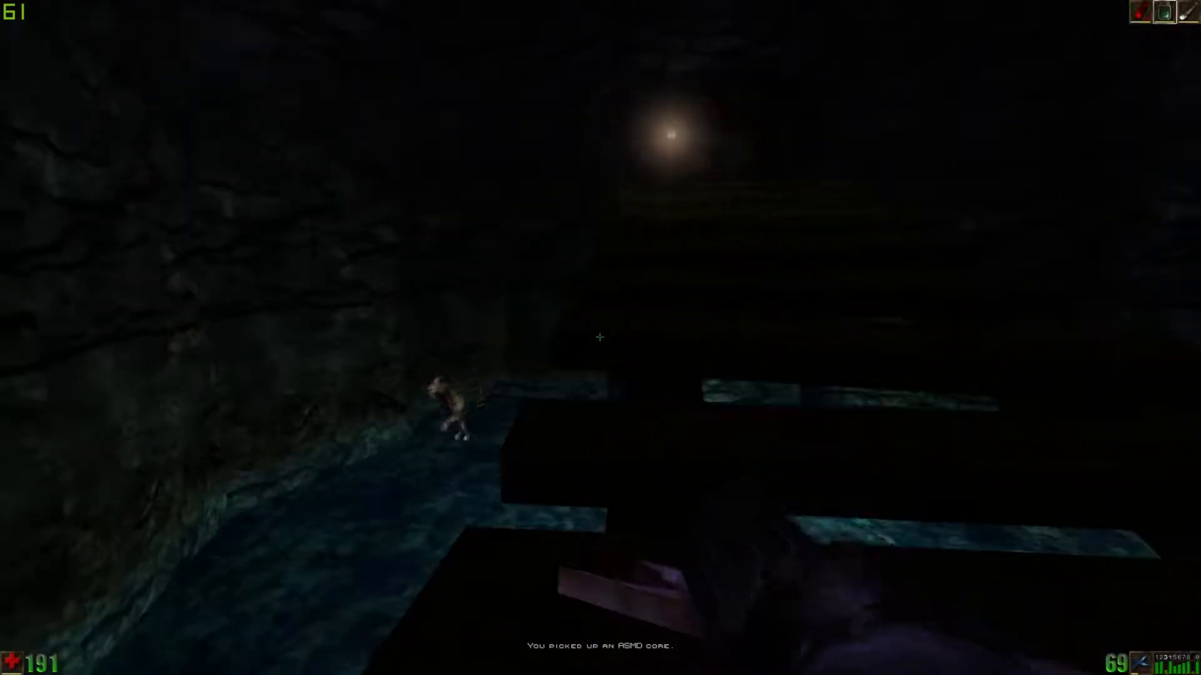
# Gun down the creatures beside and across the water, finishing the one at the water edge
pyautogui.click(600, 337)
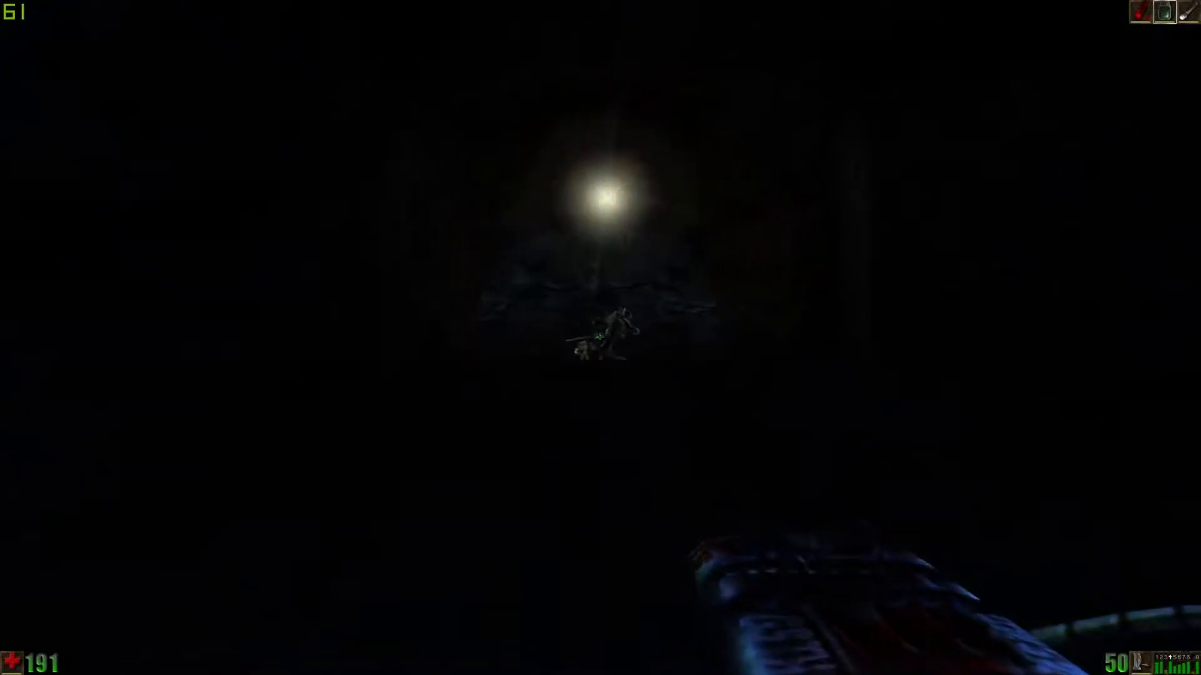
pyautogui.click(595, 338)
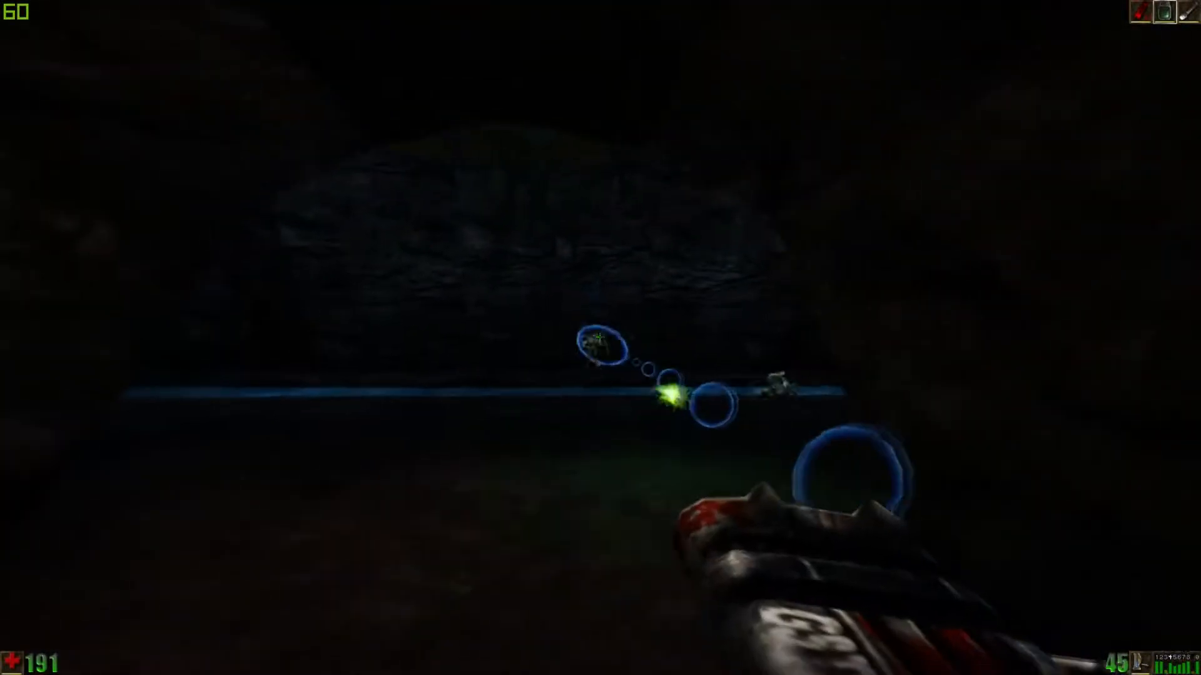
pyautogui.click(598, 348)
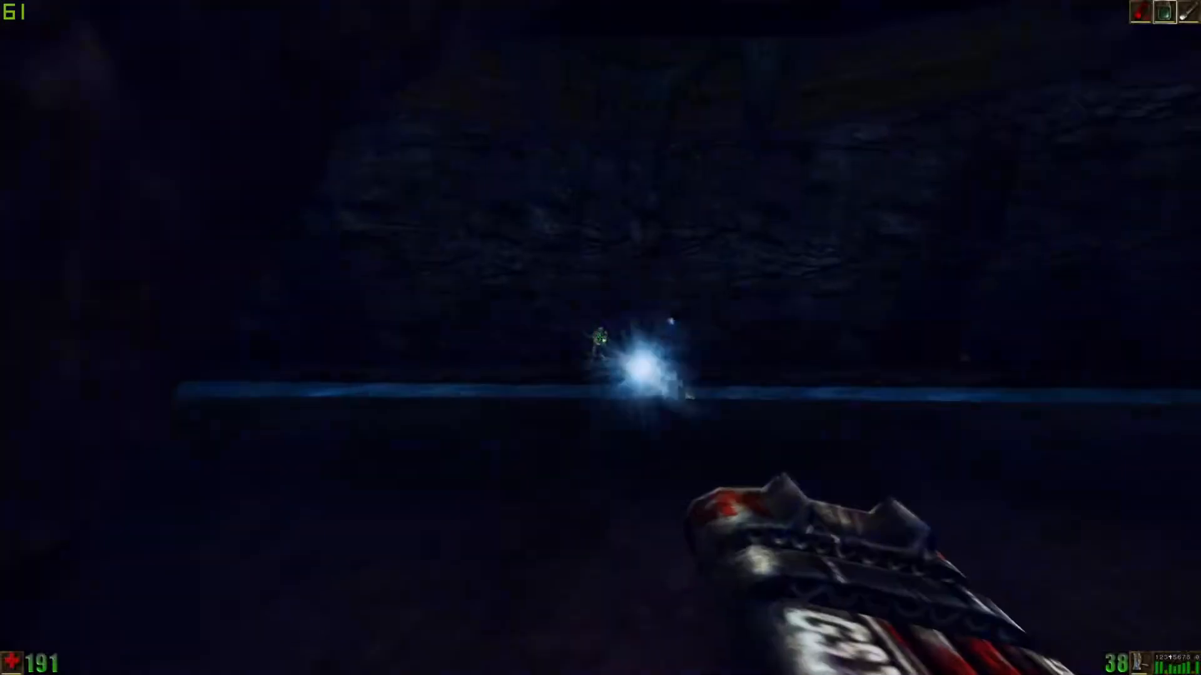
pyautogui.click(601, 338)
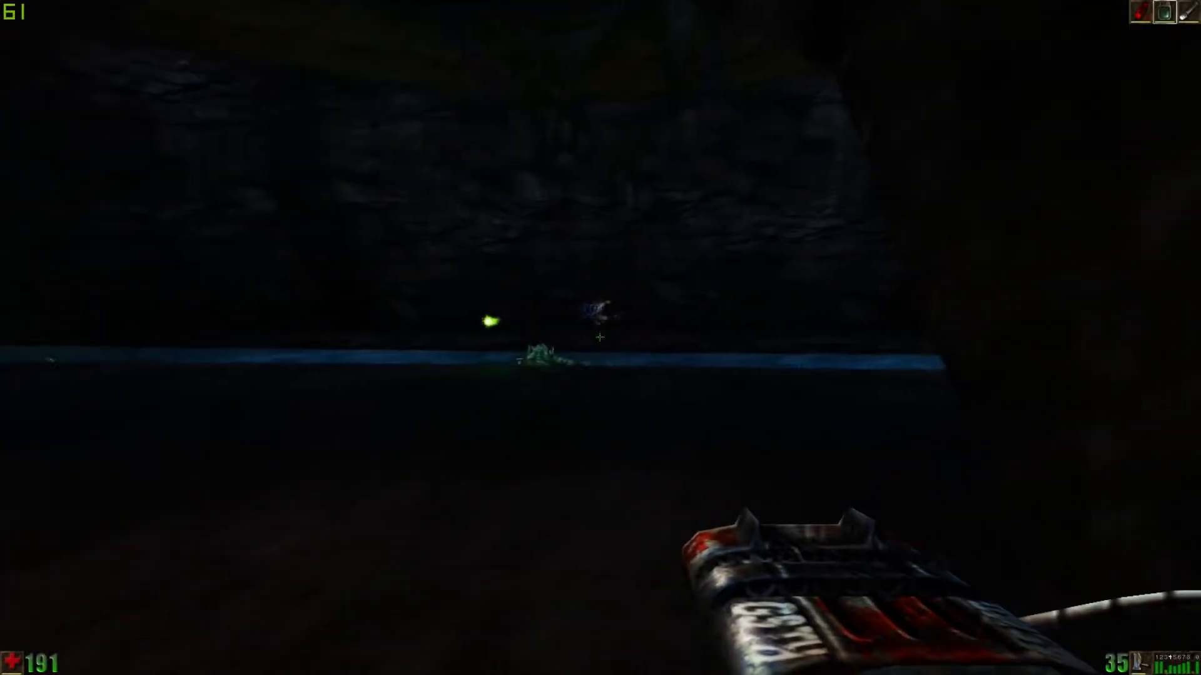
pyautogui.click(599, 339)
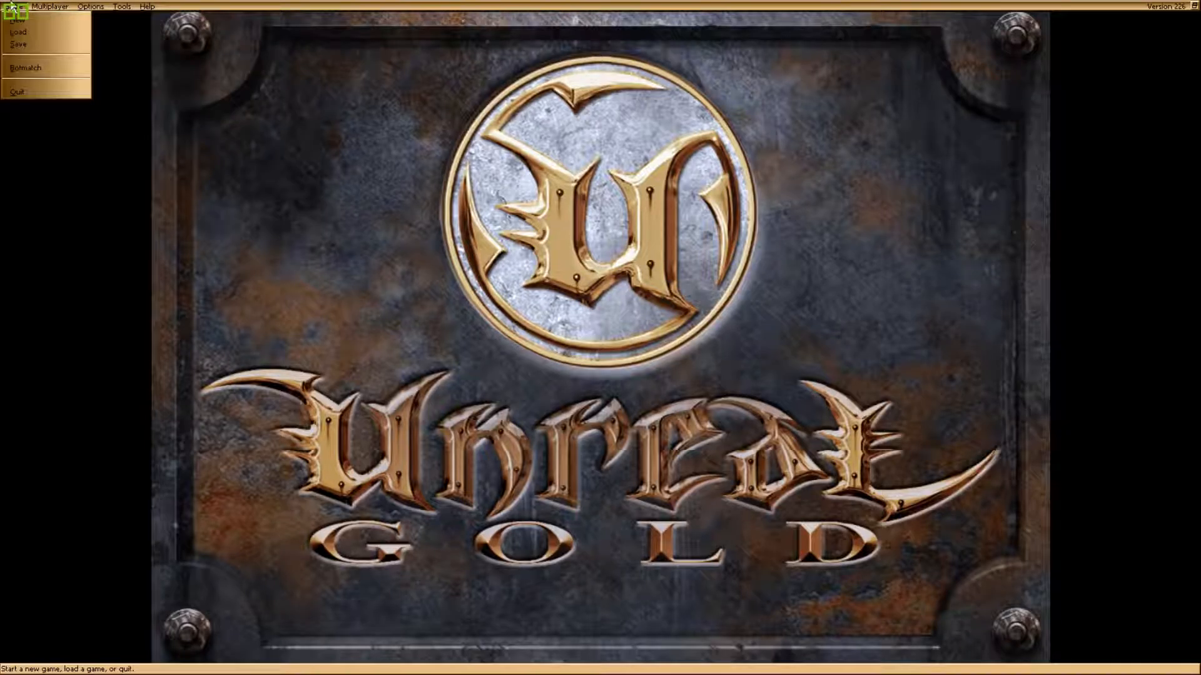
# Load a saved game from the Game menu and resume in the watery cave at 155 health
pyautogui.click(18, 43)
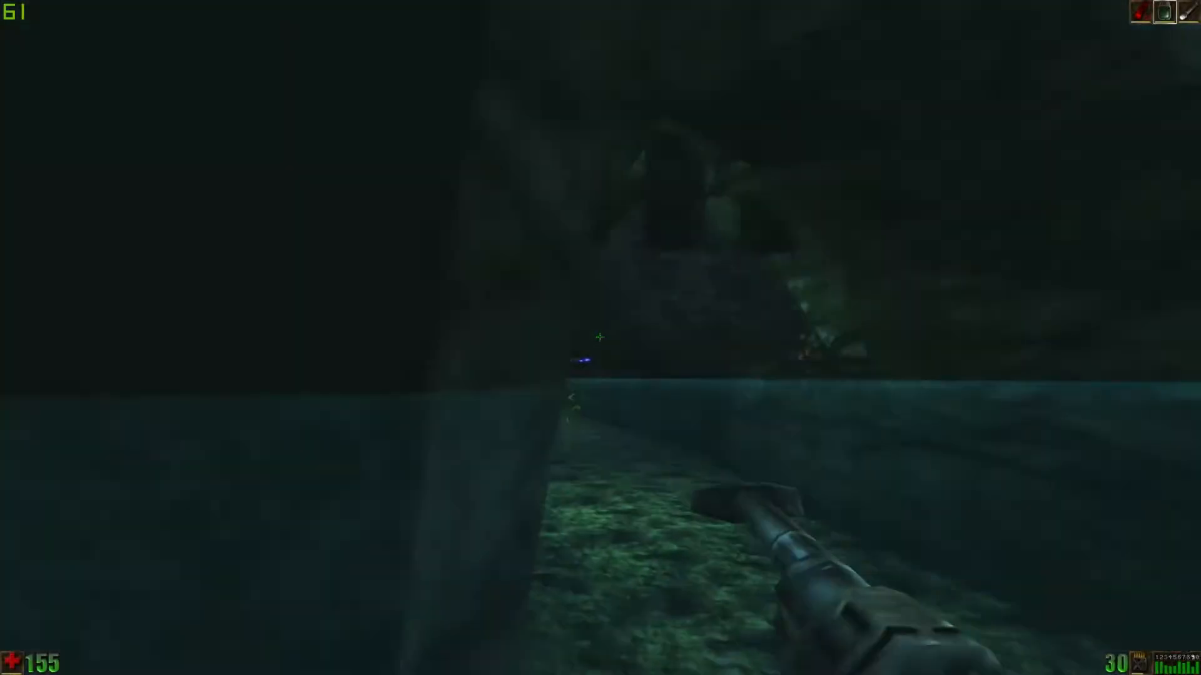
# Shoot the creatures in the flooded cavern, including the one among the wooden beams, while gathering ammo
pyautogui.click(597, 338)
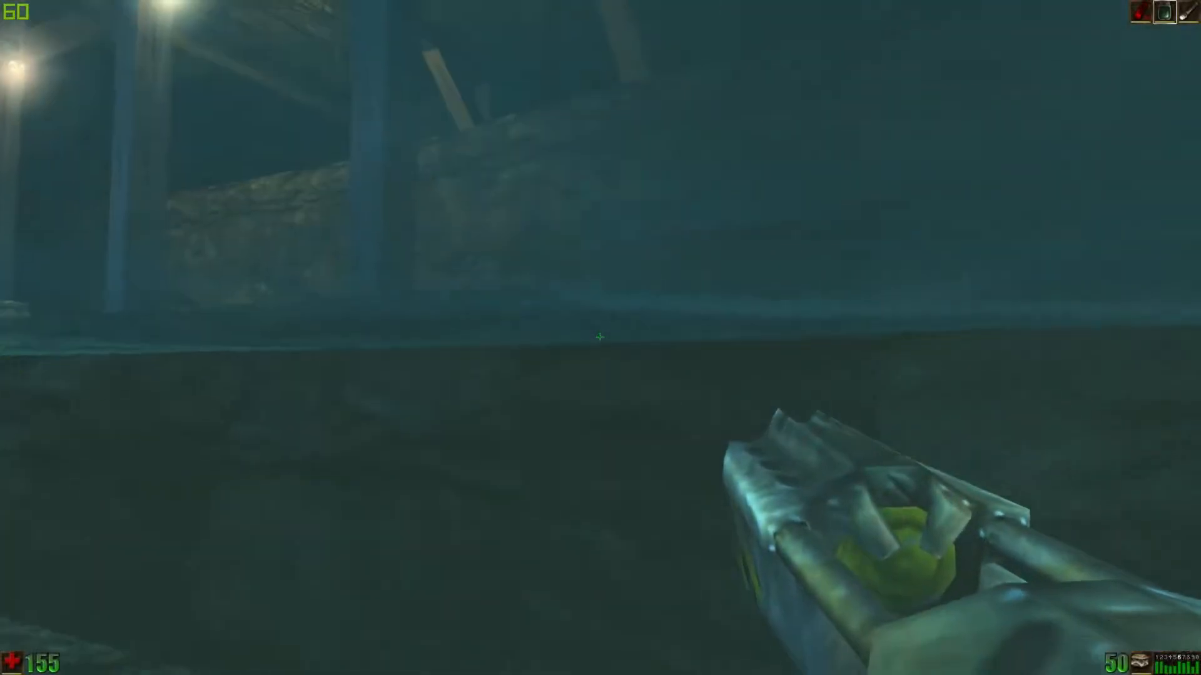
pyautogui.click(596, 338)
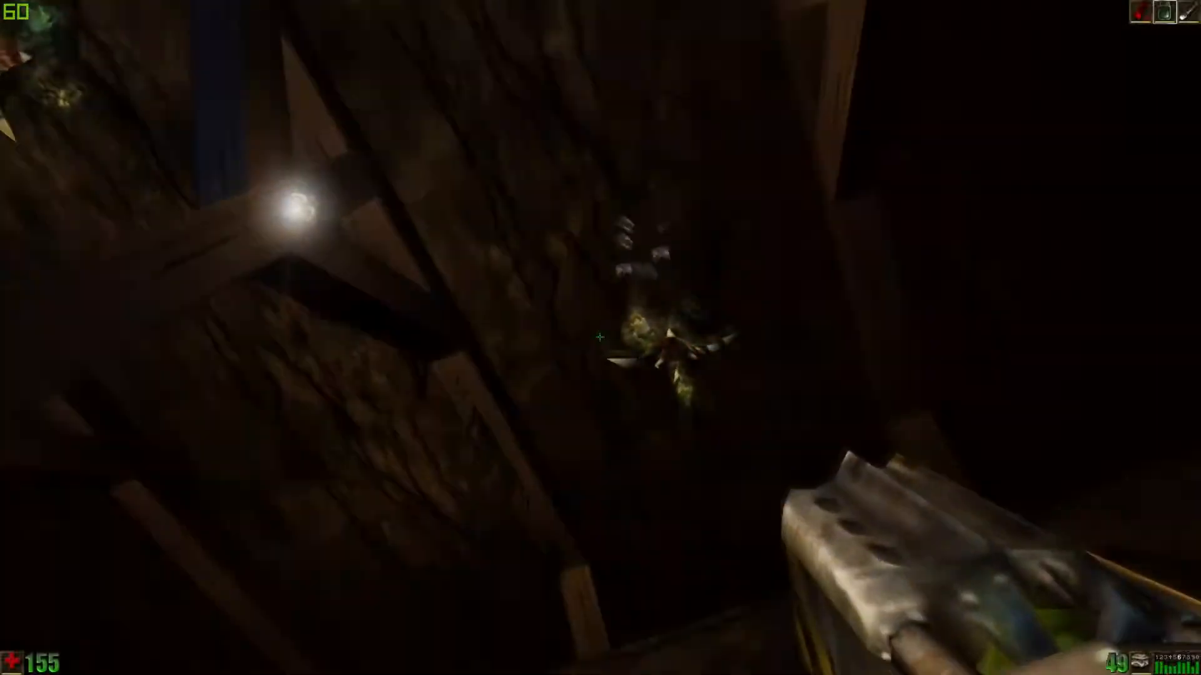
pyautogui.click(598, 338)
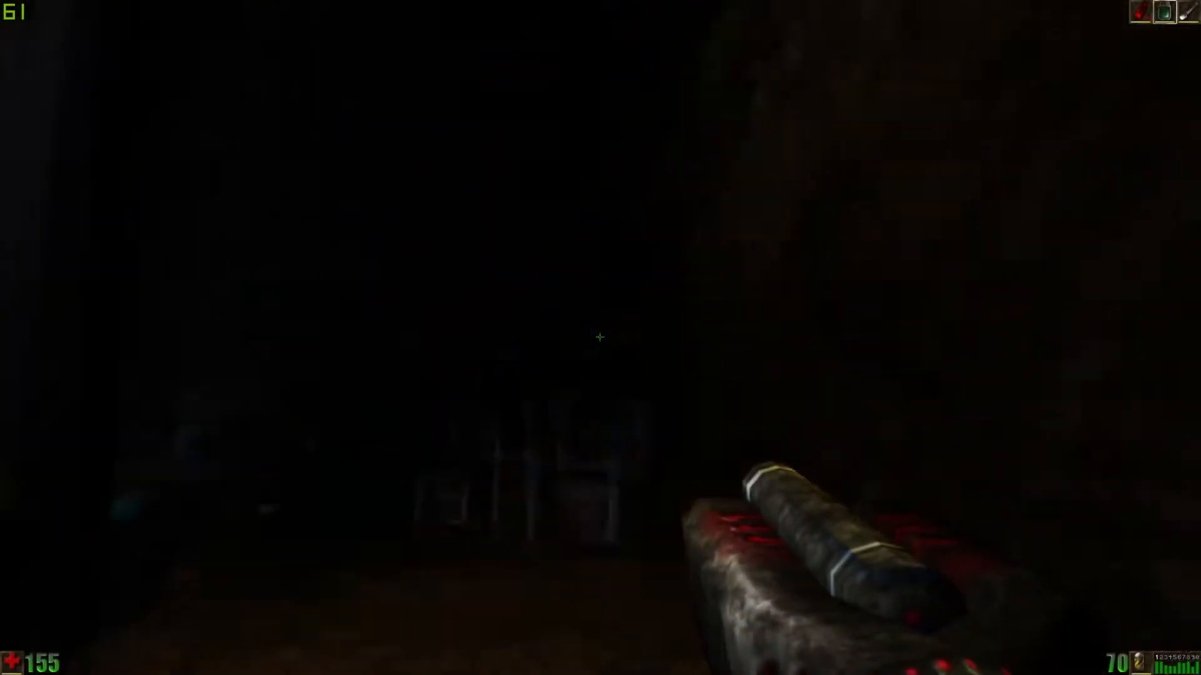
pyautogui.click(599, 338)
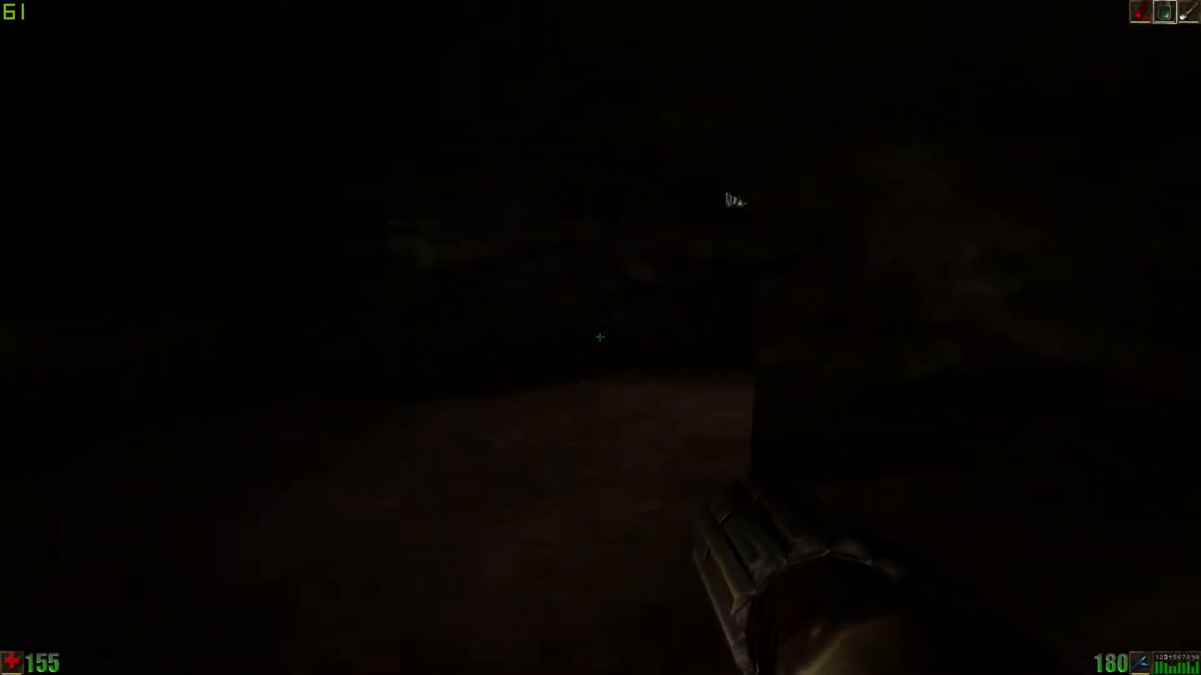
# Gun down the flying creature and the lizard advancing down the dark corridor
pyautogui.click(599, 338)
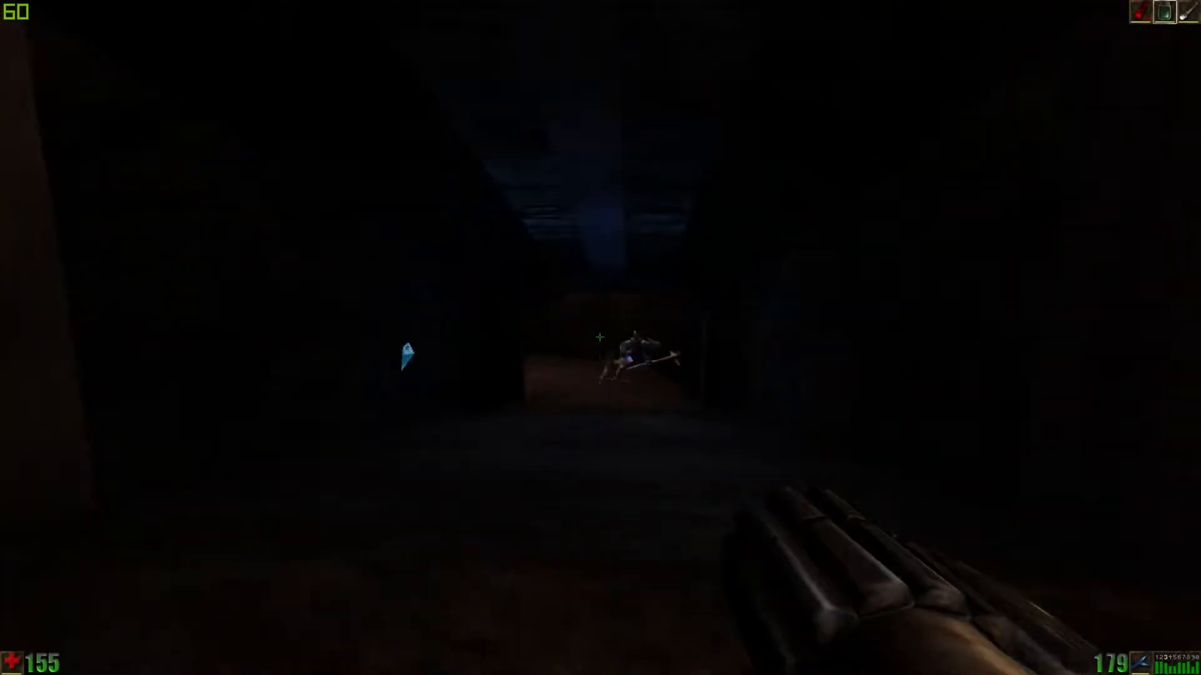
pyautogui.click(599, 337)
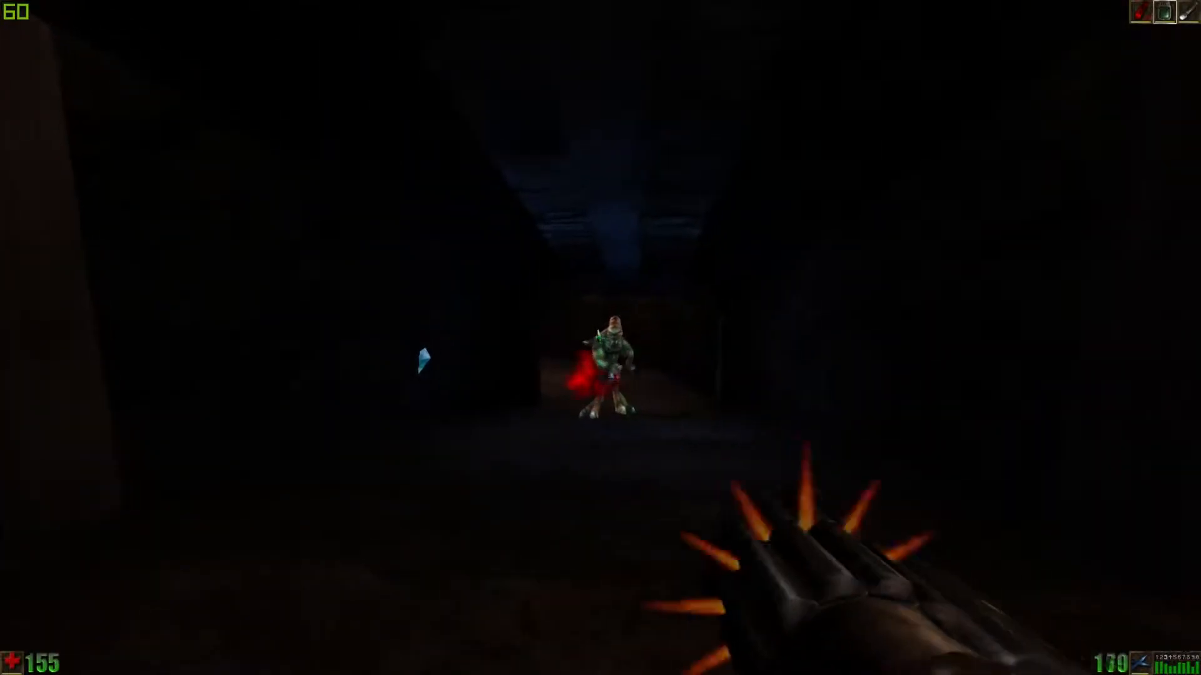
pyautogui.click(597, 338)
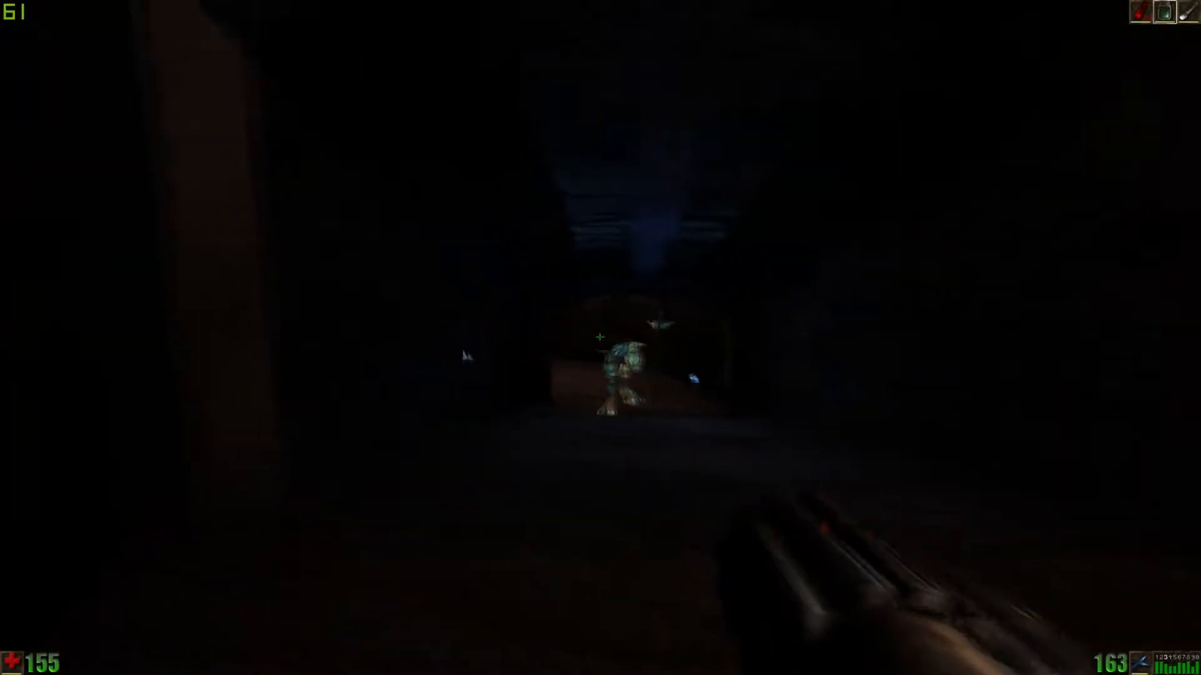
pyautogui.click(599, 338)
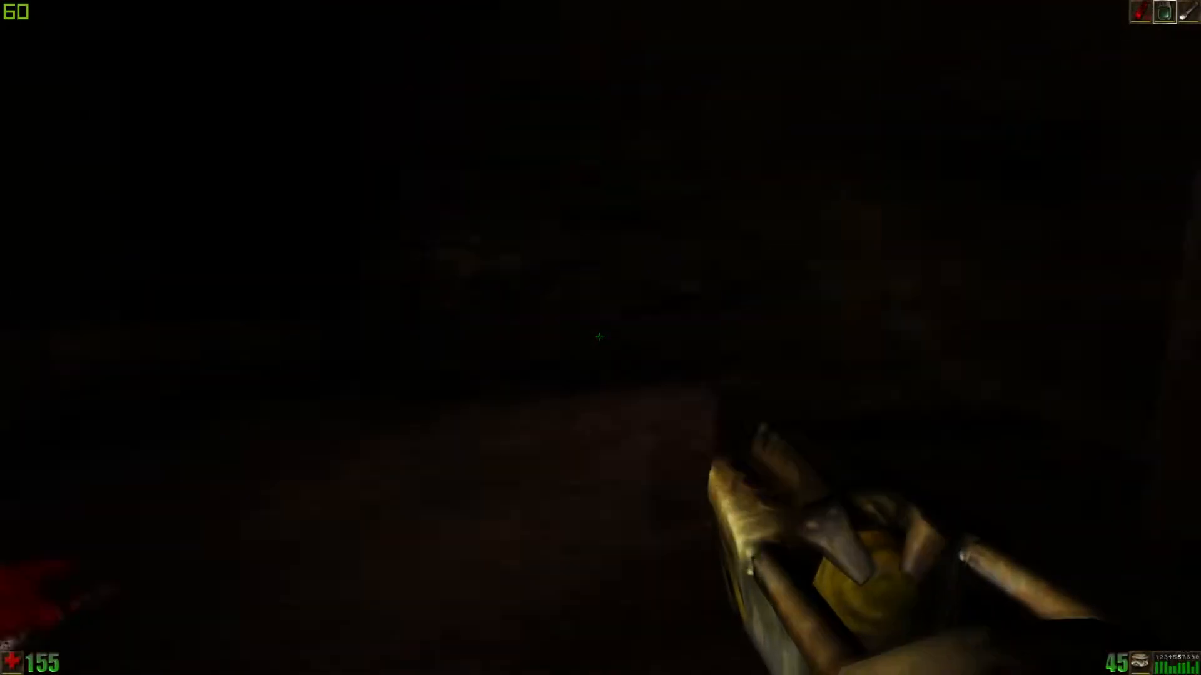
# Fire at the creature down the cave passage before bringing up the save-game slots
pyautogui.click(598, 338)
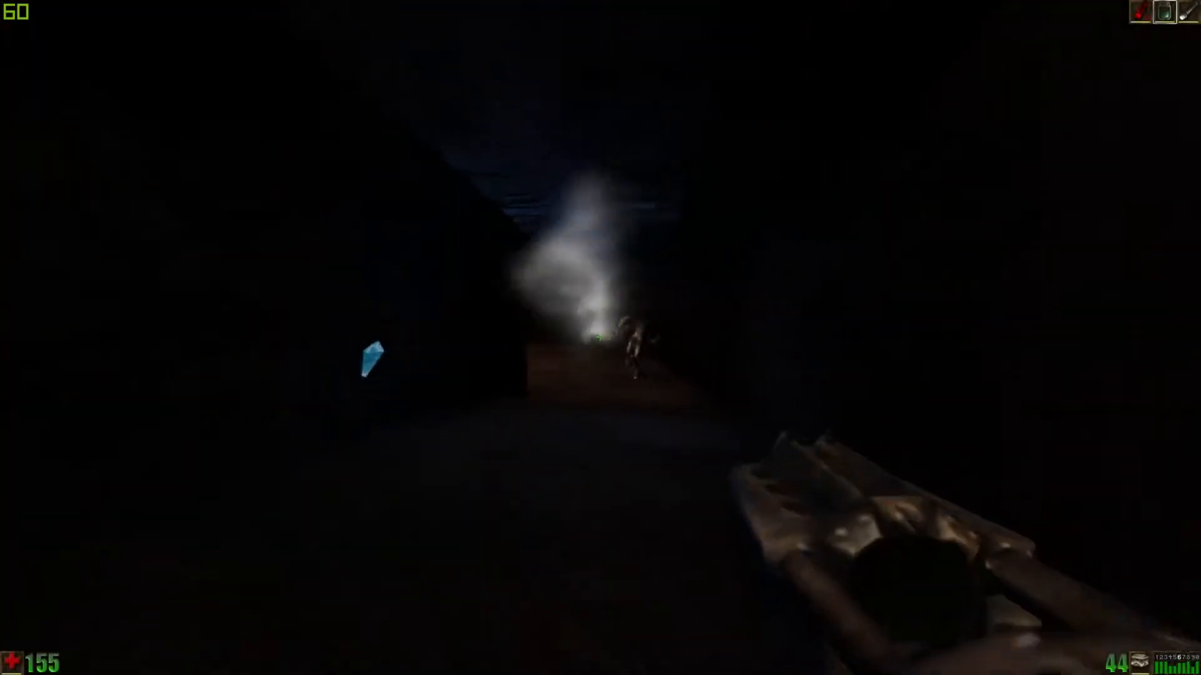
pyautogui.click(598, 338)
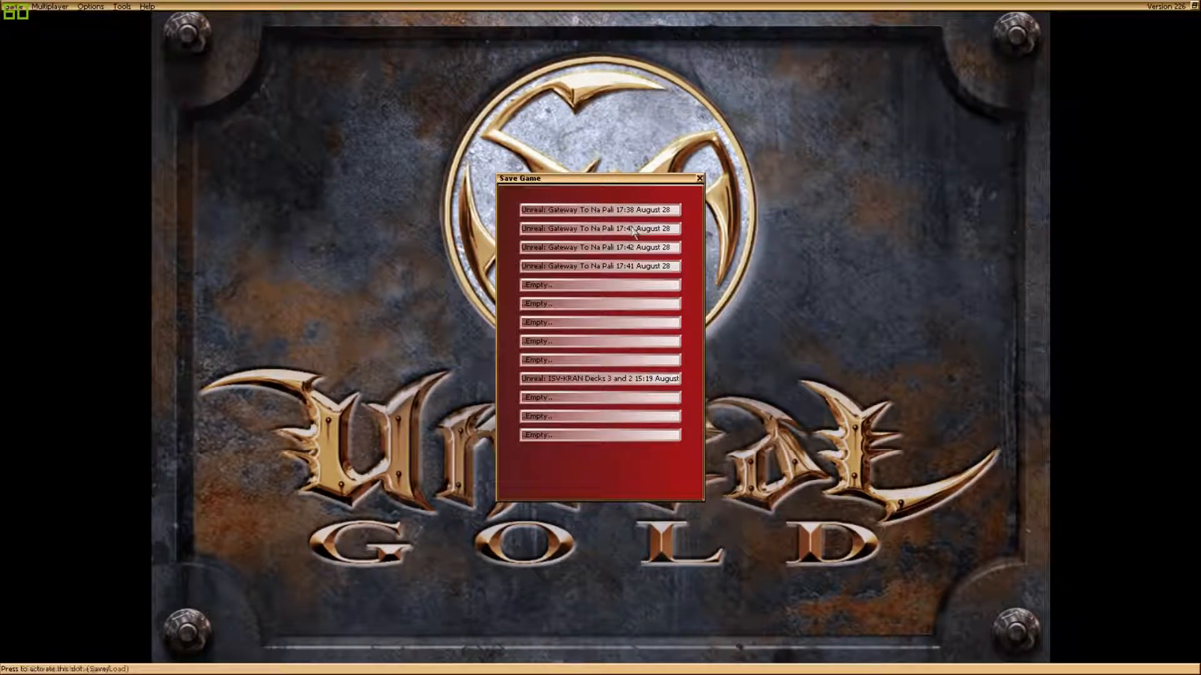
# Save the game into the top slot and return to the cave facing the horned creature
pyautogui.click(600, 226)
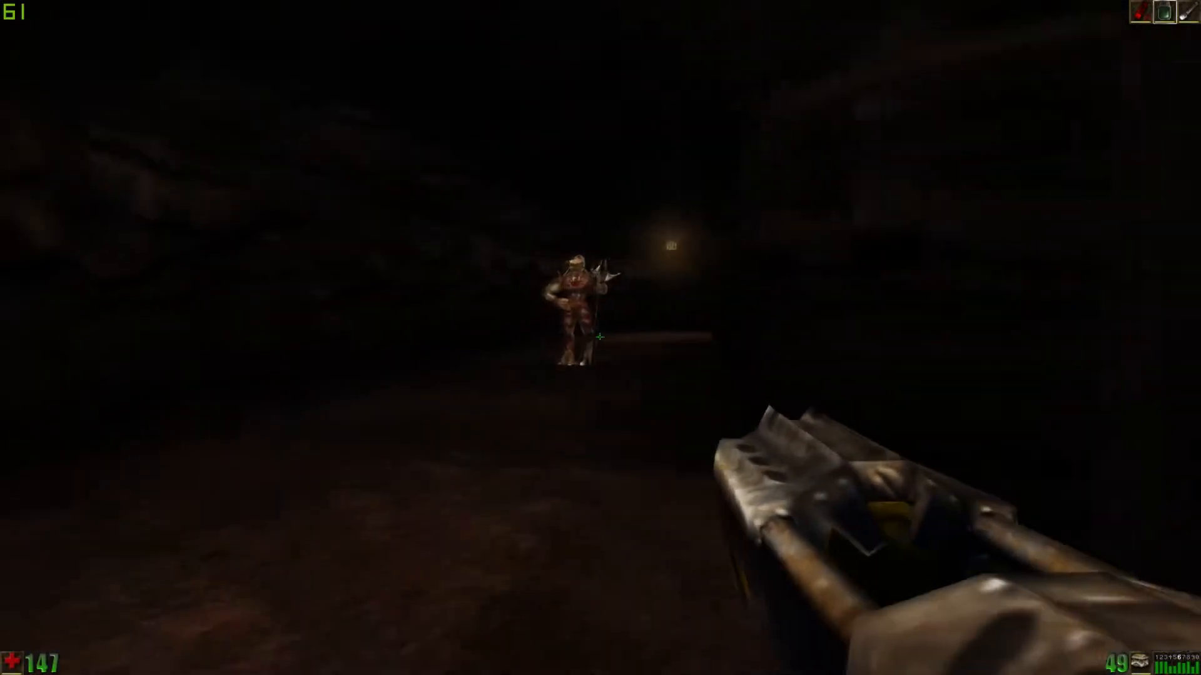
# Kill the horned creature and the distant one in the blue-lit cave before opening the load-game slots
pyautogui.click(599, 337)
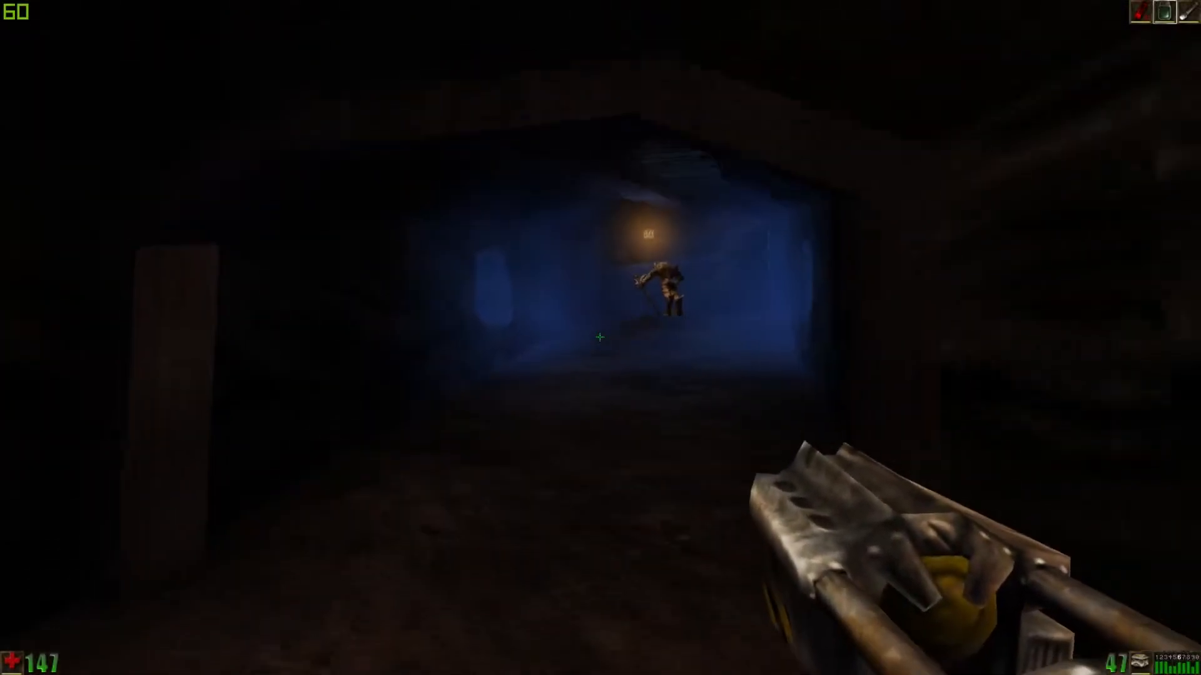
pyautogui.click(600, 338)
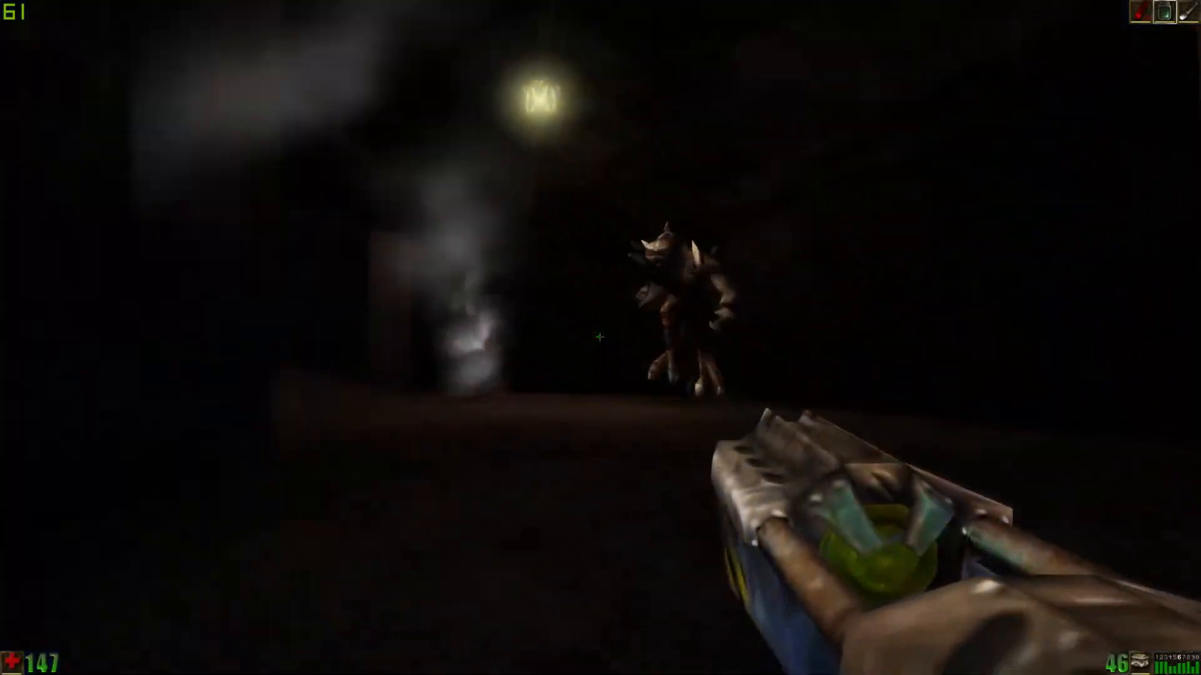
pyautogui.click(598, 339)
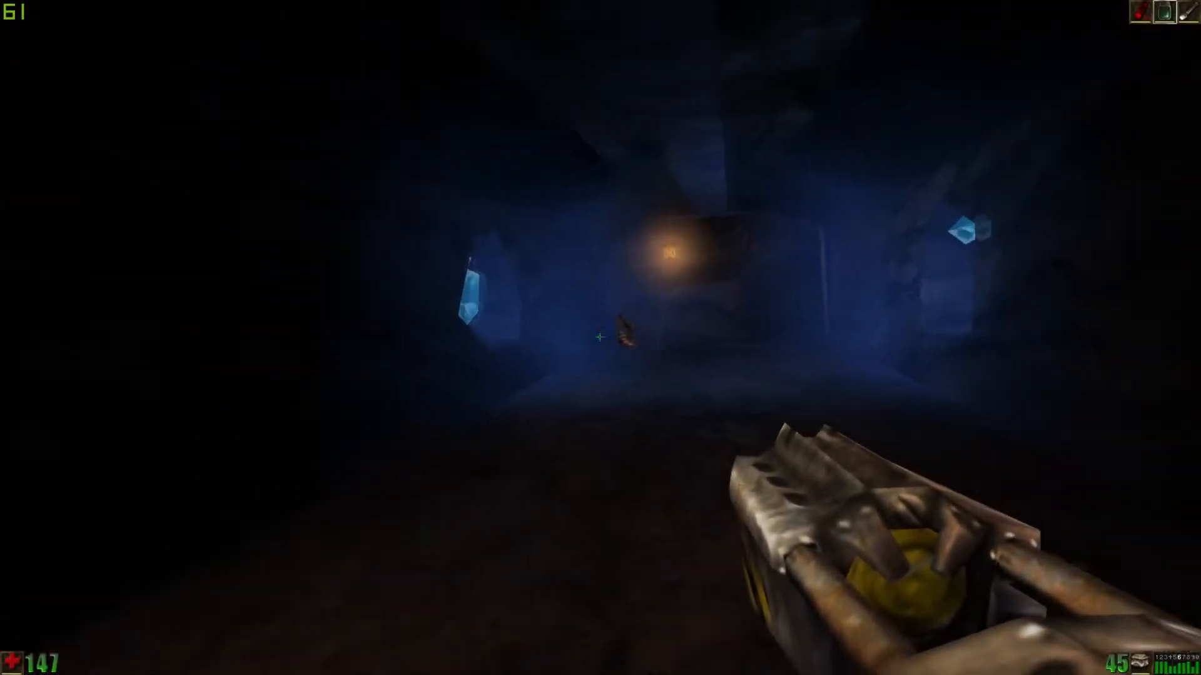
pyautogui.click(598, 340)
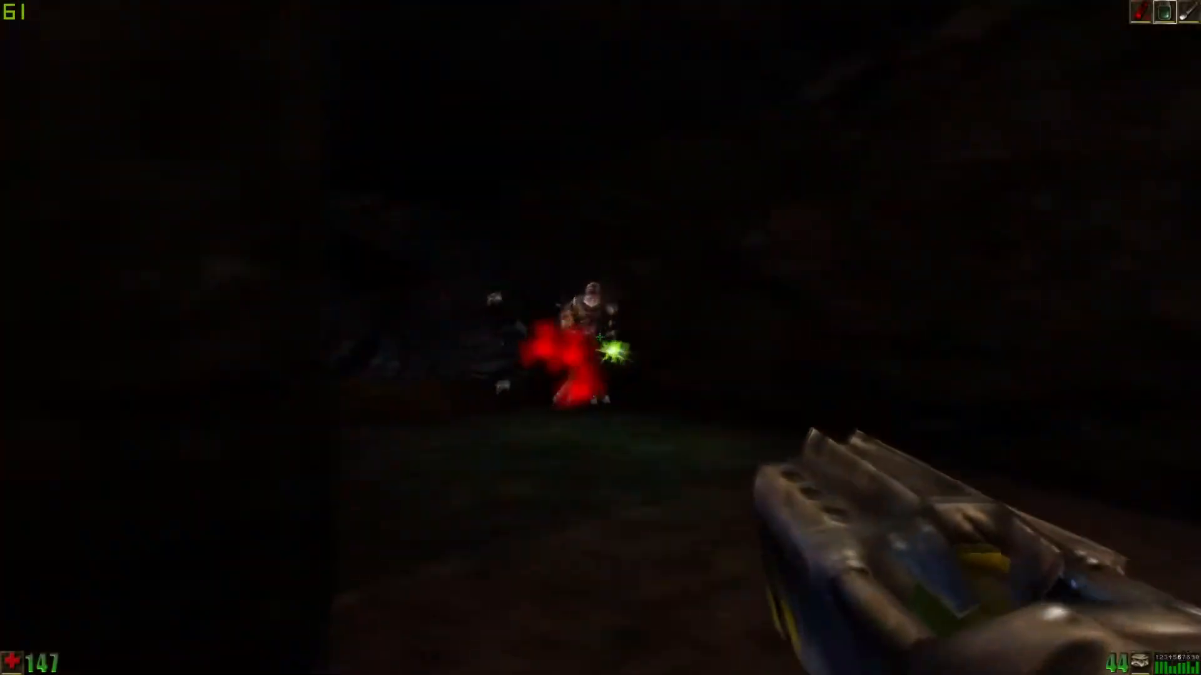
pyautogui.click(602, 355)
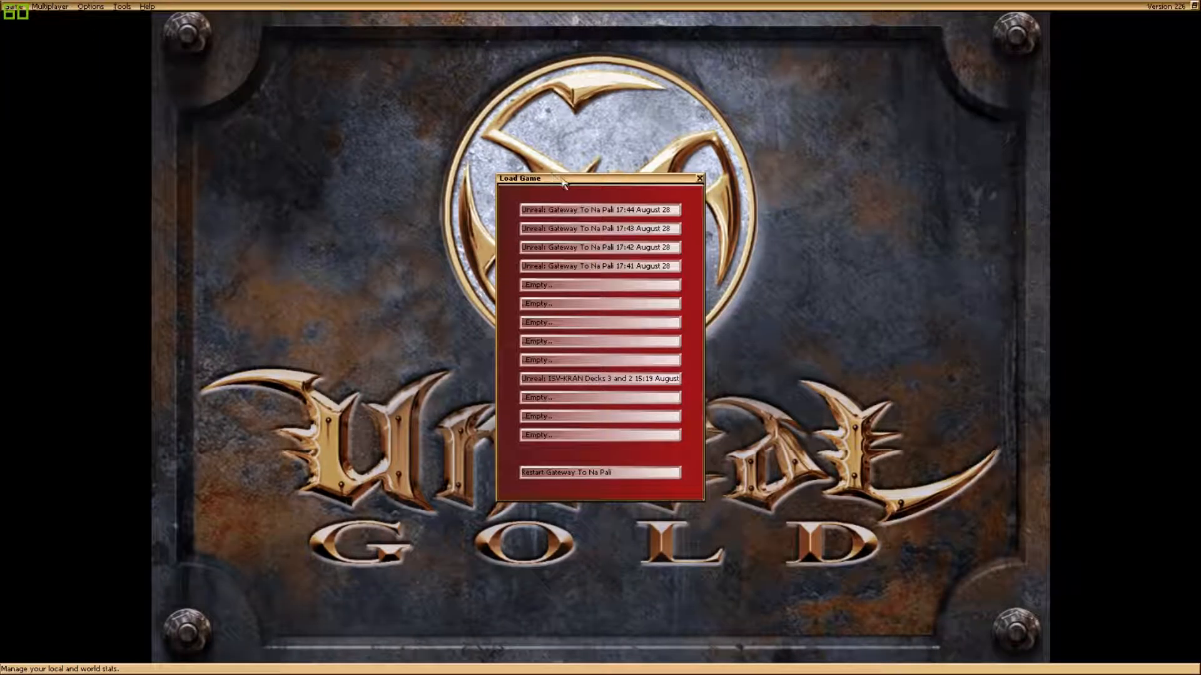
# Load the most recent save and shoot the two armoured guards by the wooden door
pyautogui.click(599, 210)
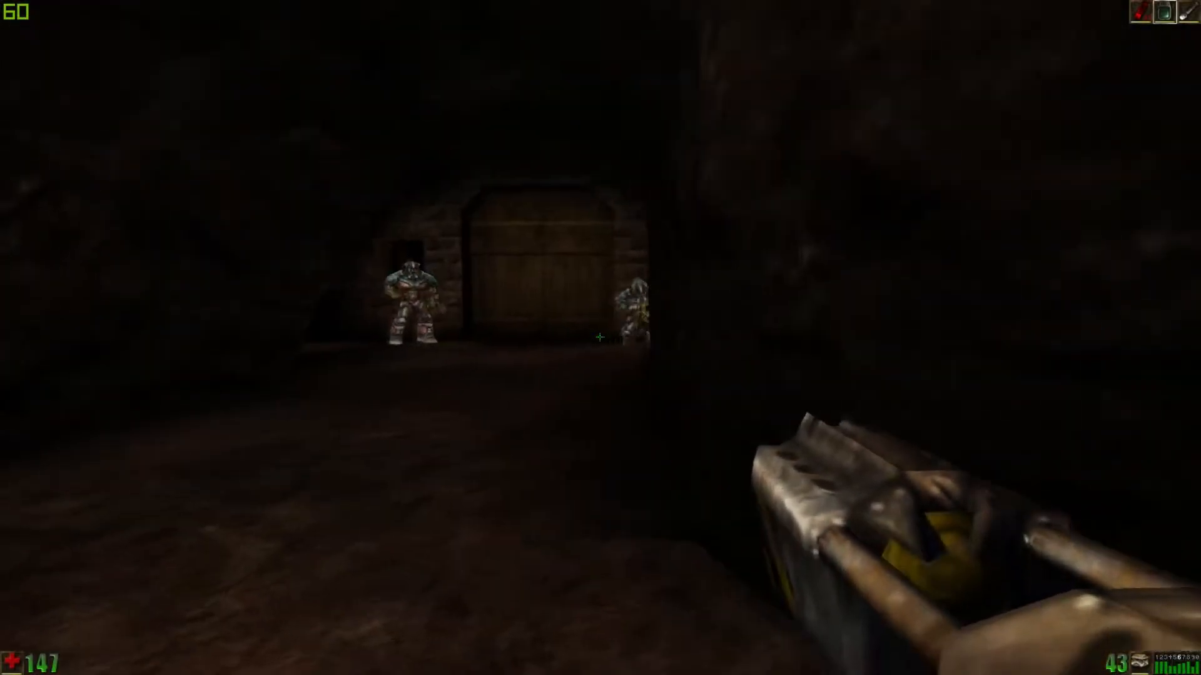
pyautogui.click(598, 337)
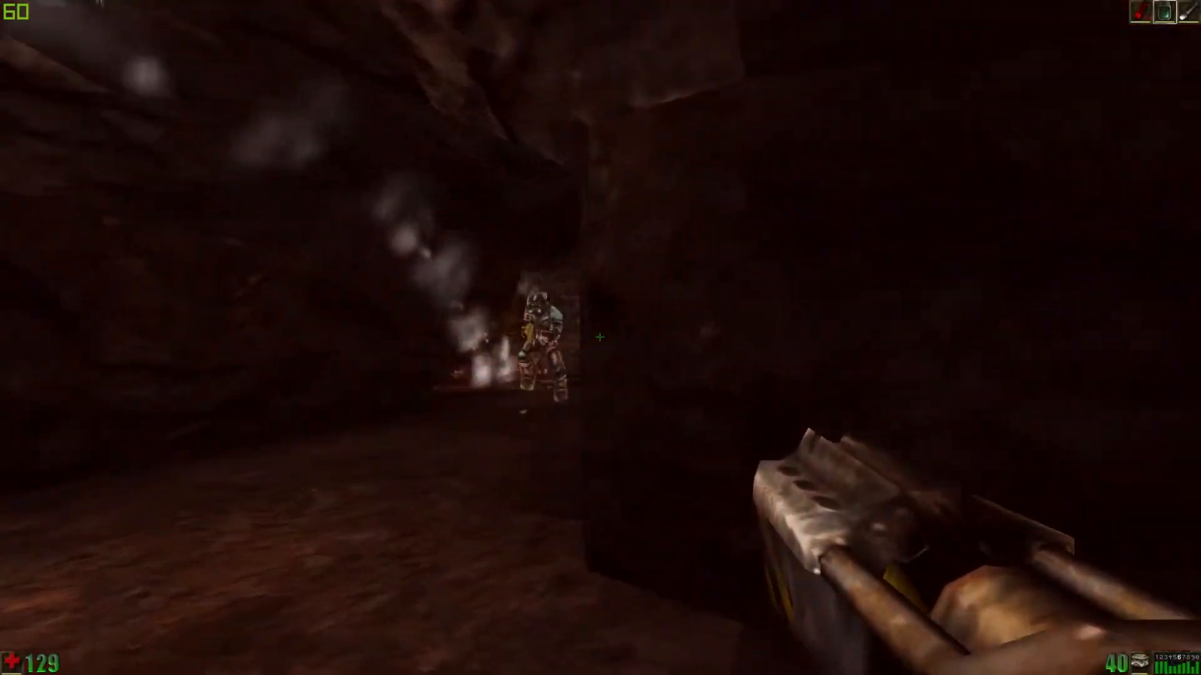
pyautogui.click(600, 337)
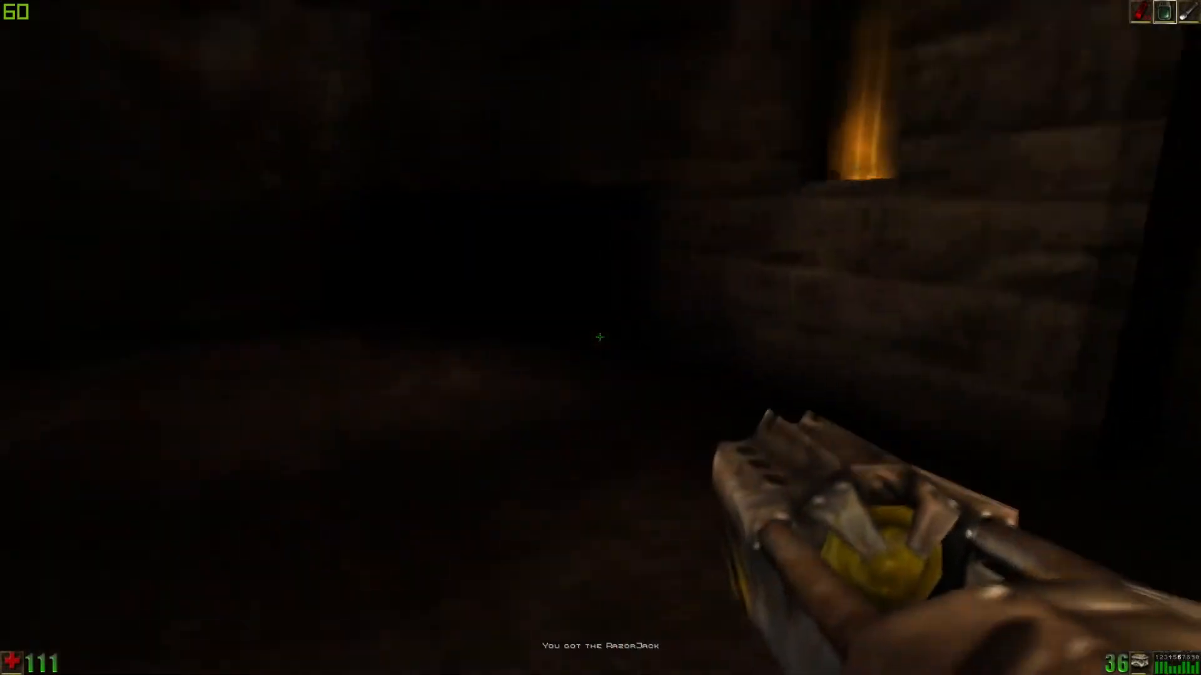
pyautogui.moveTo(600, 338)
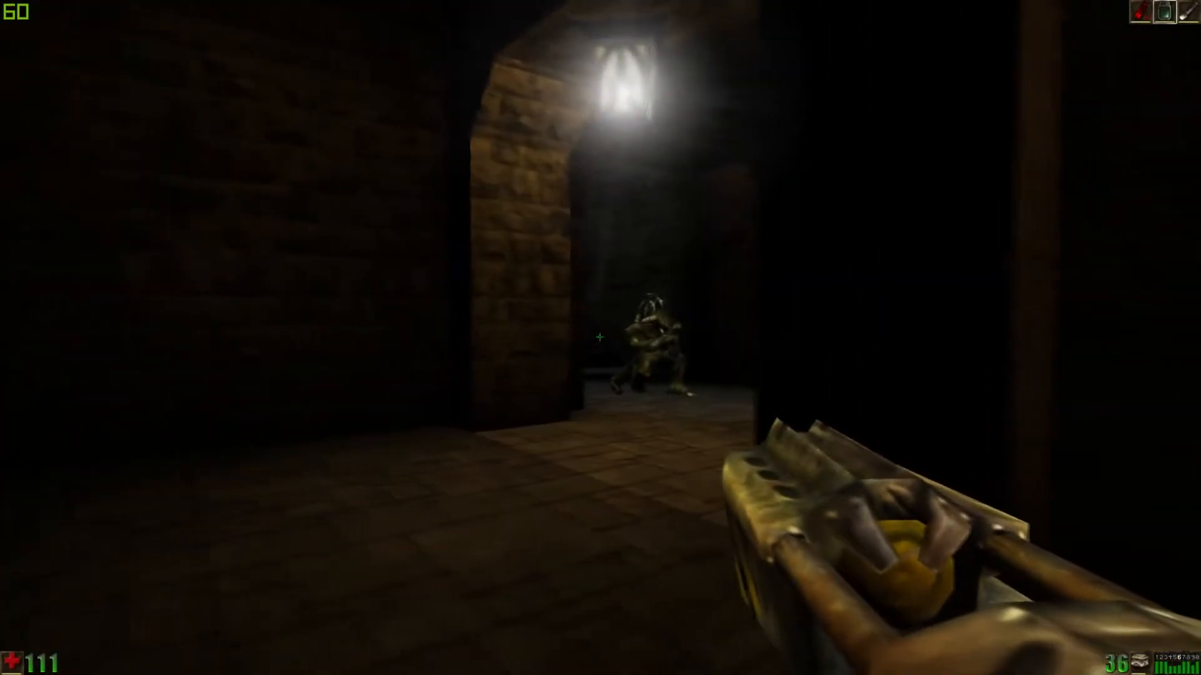
# Shoot the creature under the lantern arch and fire down the stone halls on the way to the golden-windowed room
pyautogui.click(599, 338)
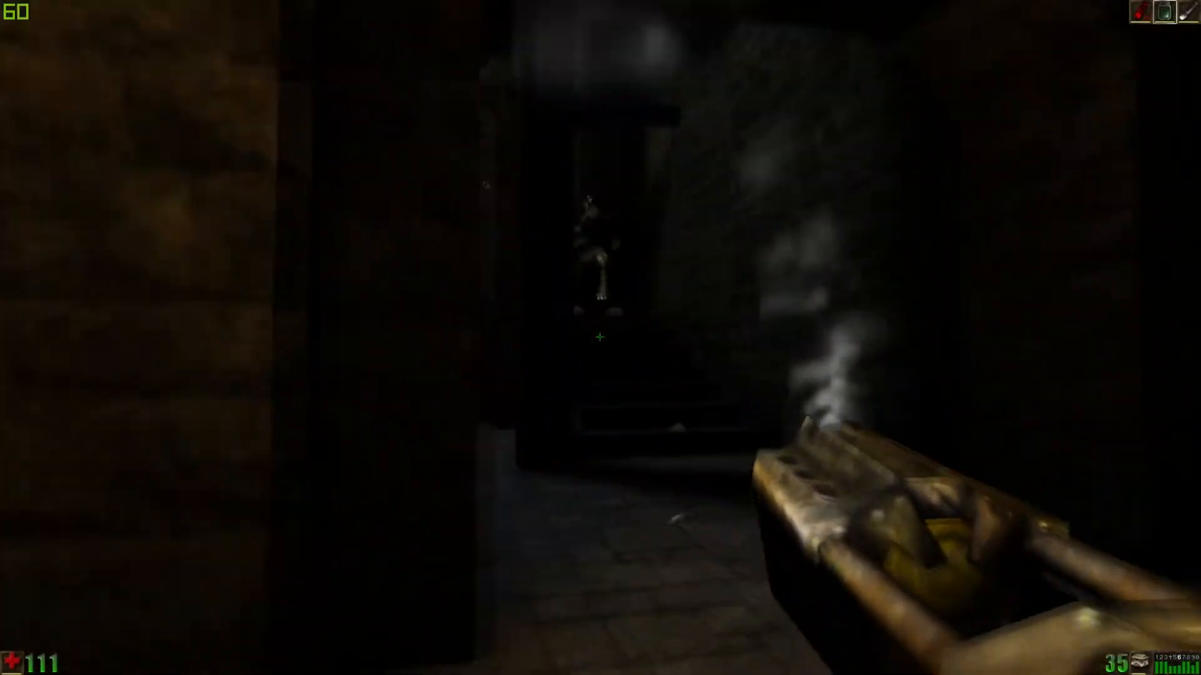
pyautogui.click(598, 338)
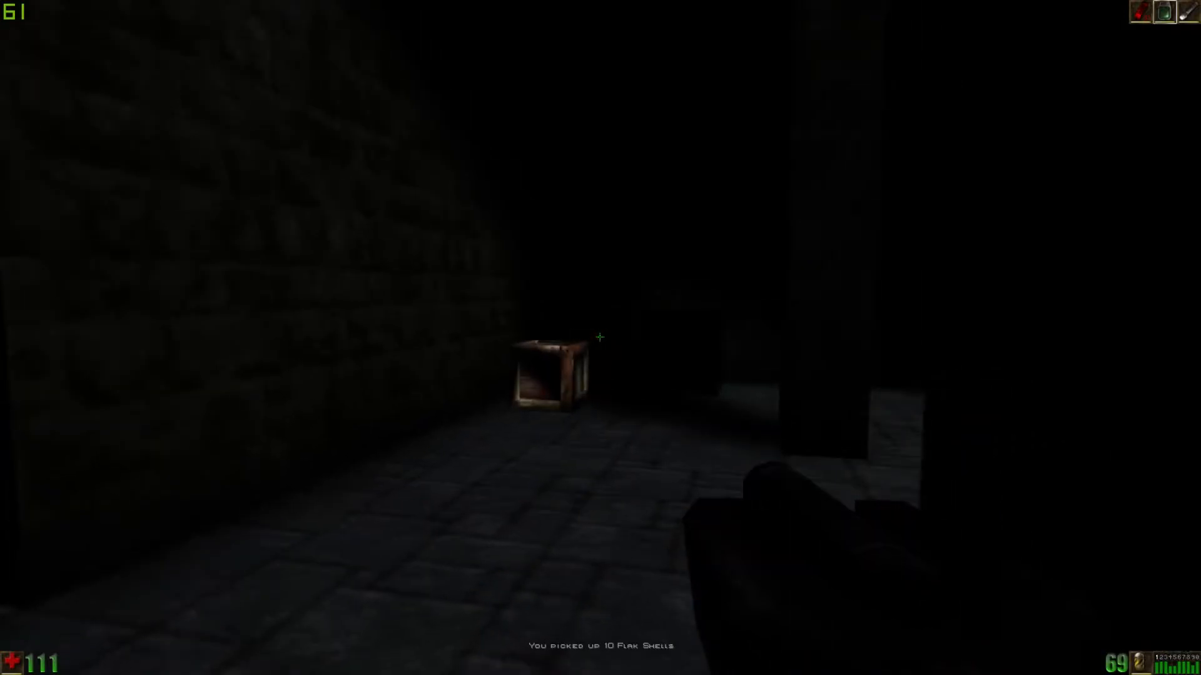
pyautogui.click(600, 339)
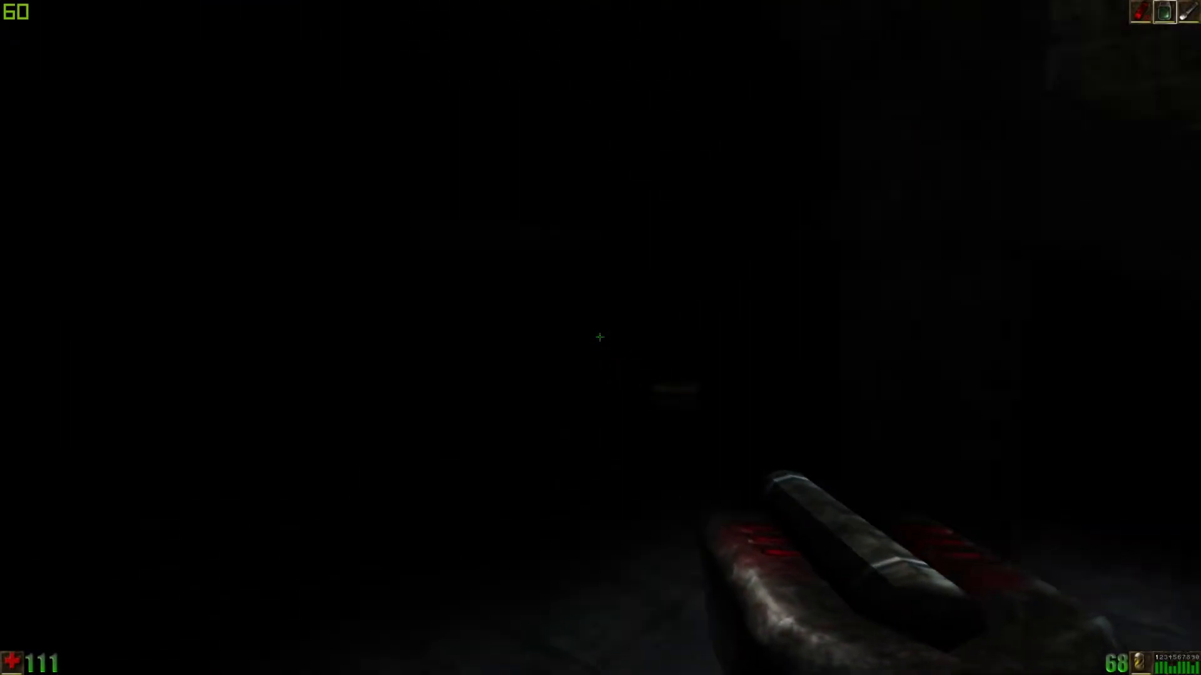
pyautogui.click(600, 337)
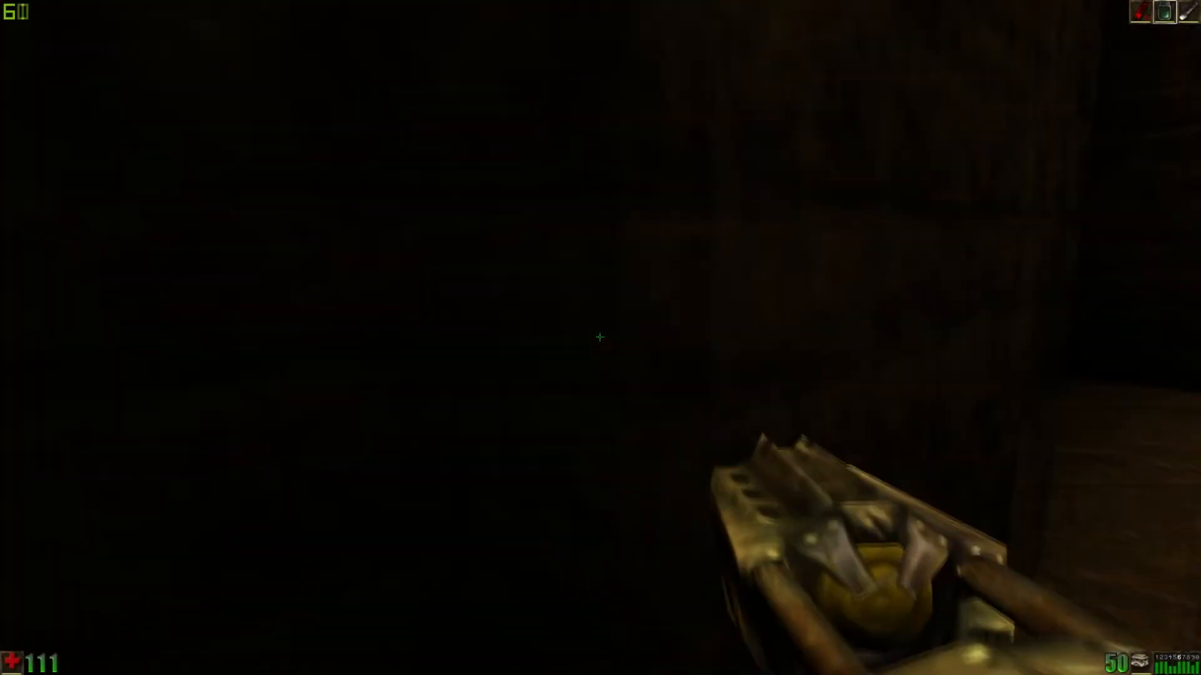
pyautogui.click(600, 338)
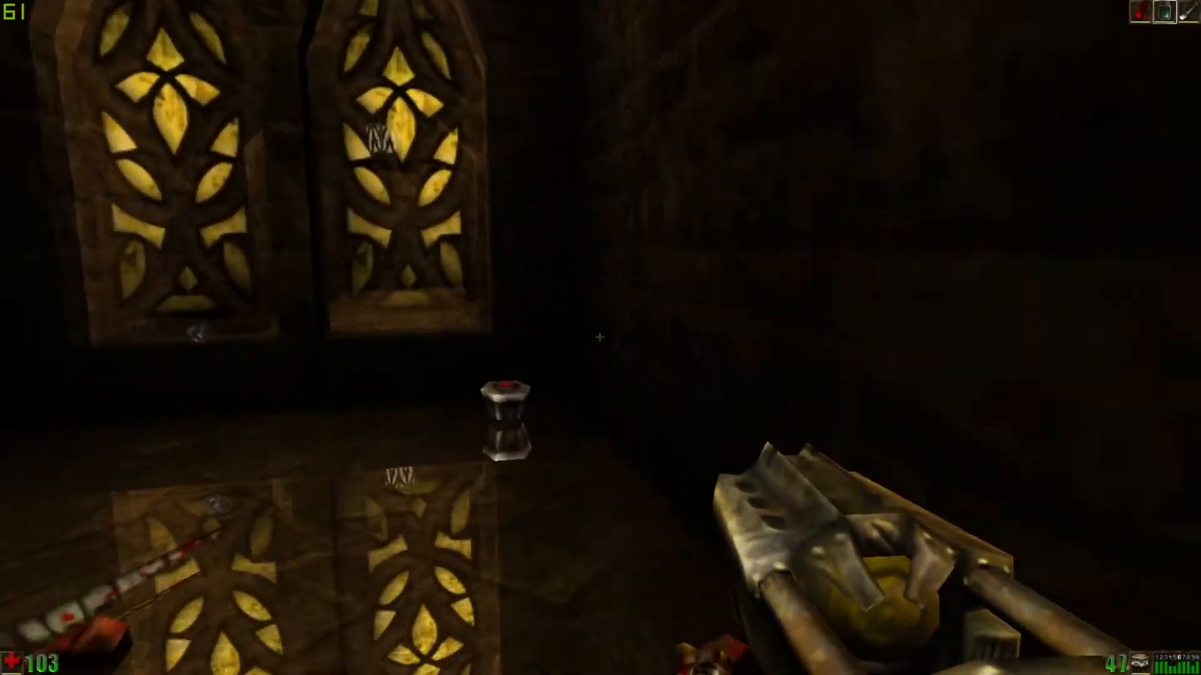
pyautogui.moveTo(598, 338)
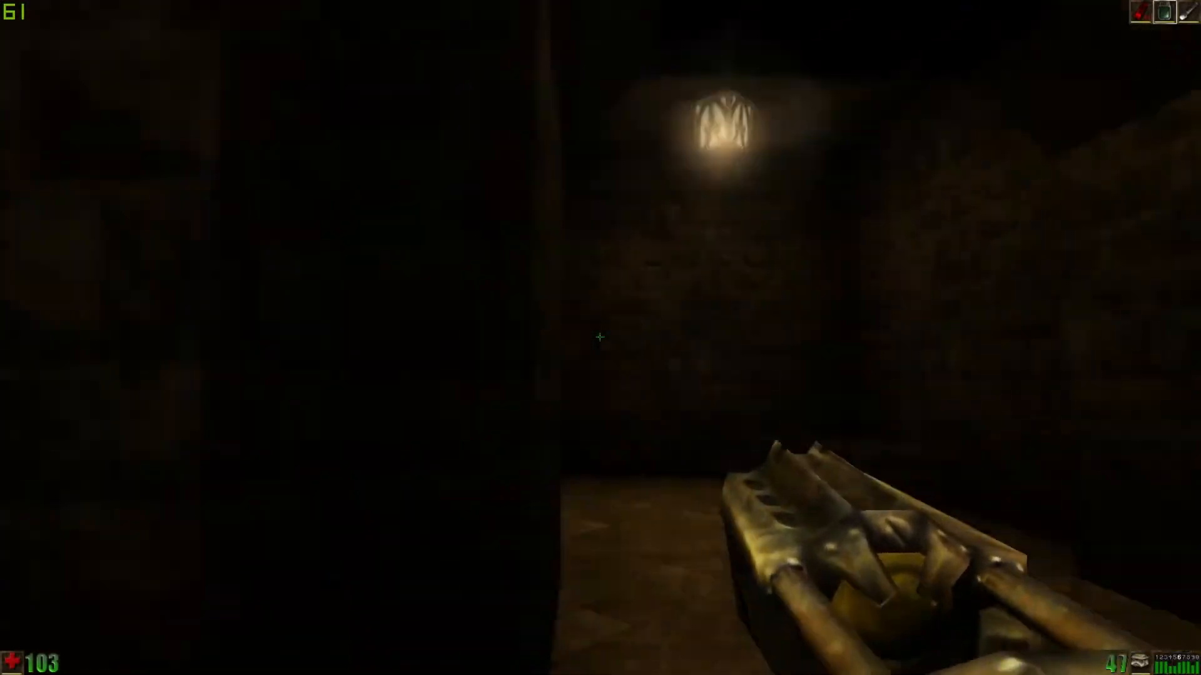